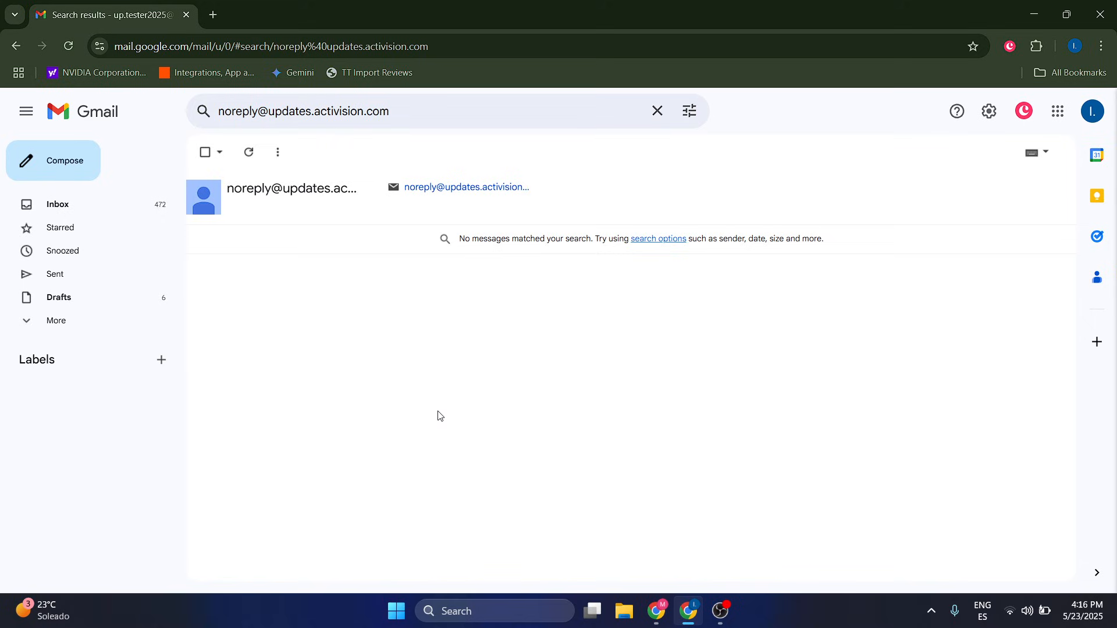
pyautogui.moveTo(131, 120)
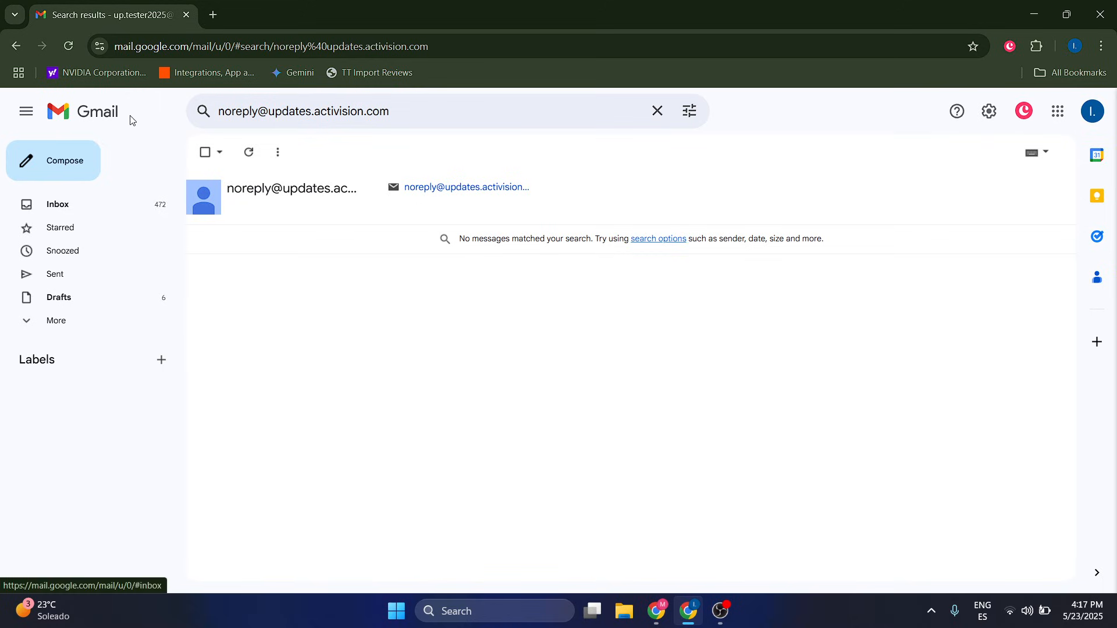